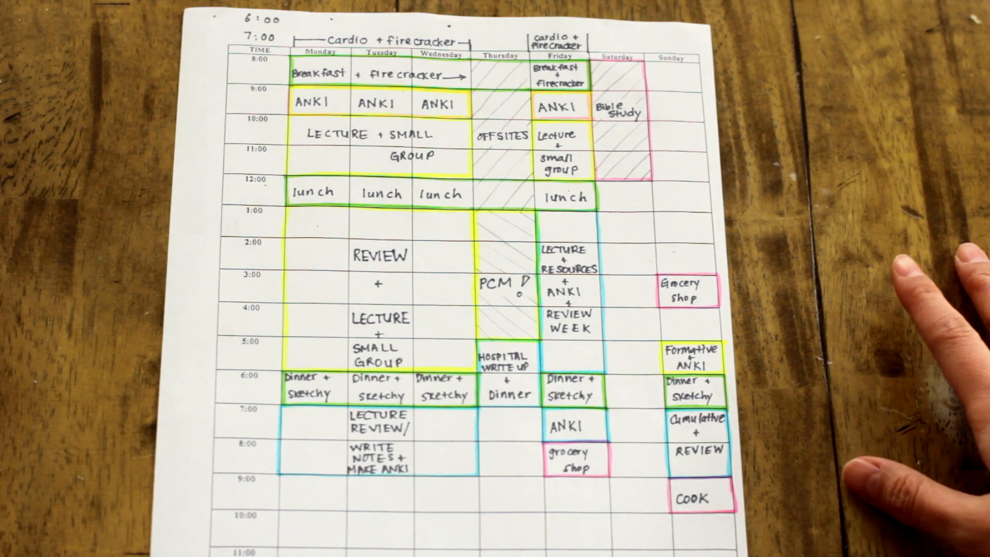
mouse_move(934, 253)
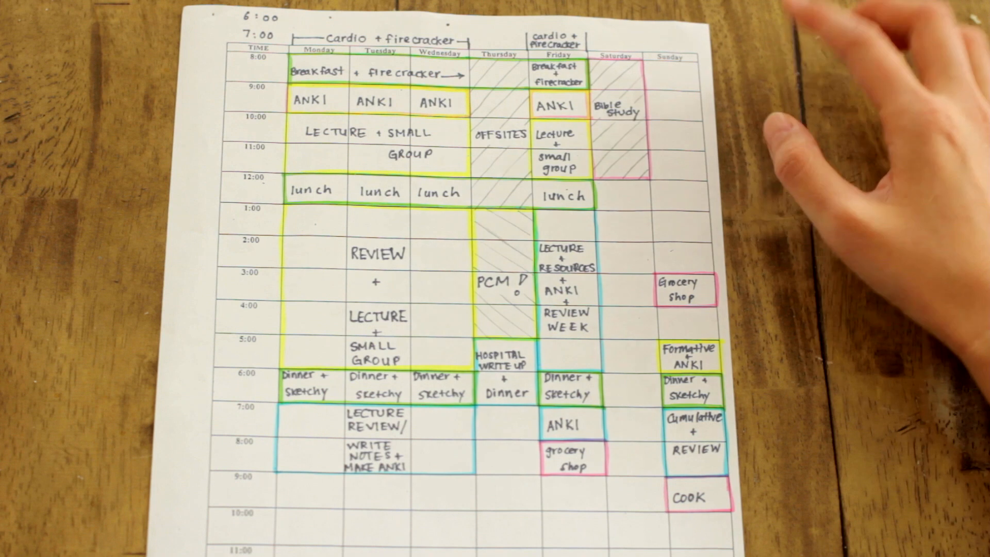
mouse_move(853, 95)
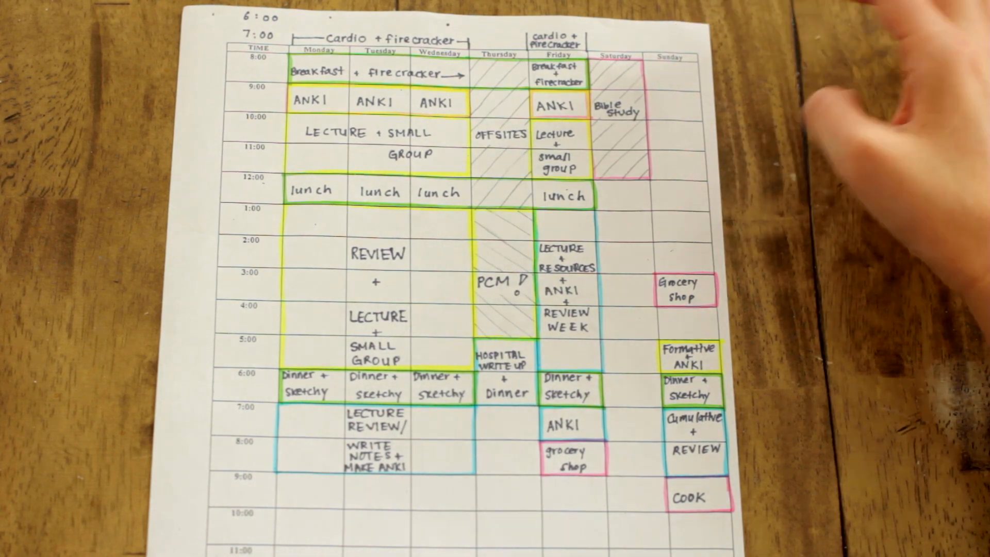